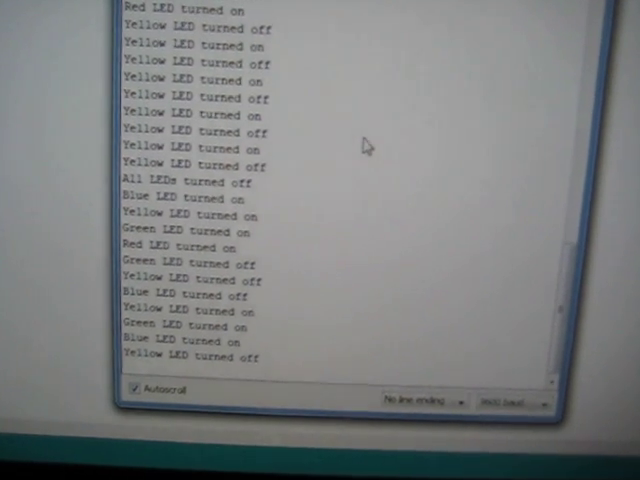
{"action": "scroll", "scroll_direction": "down", "scroll_amount": 3}
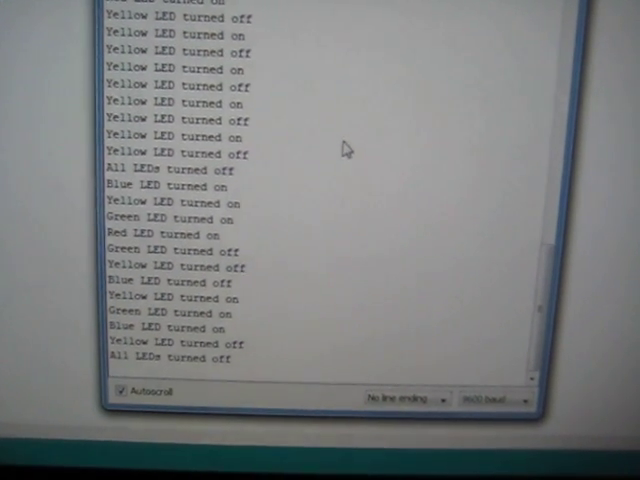
{"action": "scroll", "scroll_direction": "down", "scroll_amount": 3}
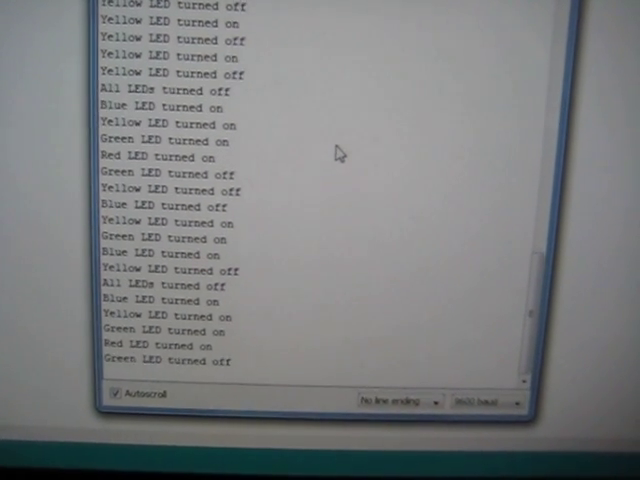